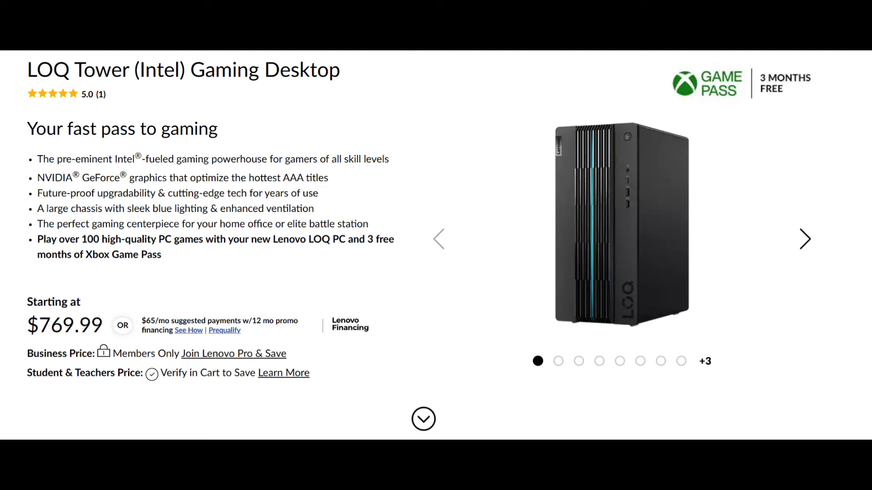
- Change Task Manager's CPU graph to show one chart per logical processor
scroll(down, 3)
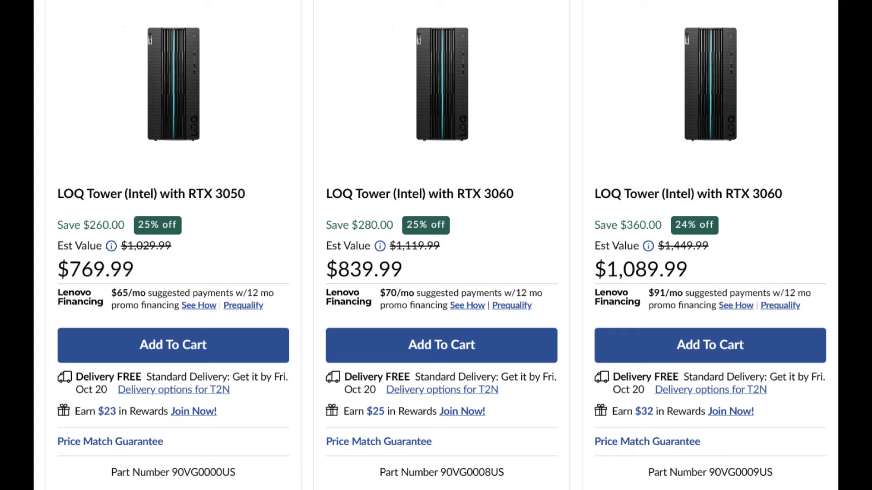
scroll(down, 3)
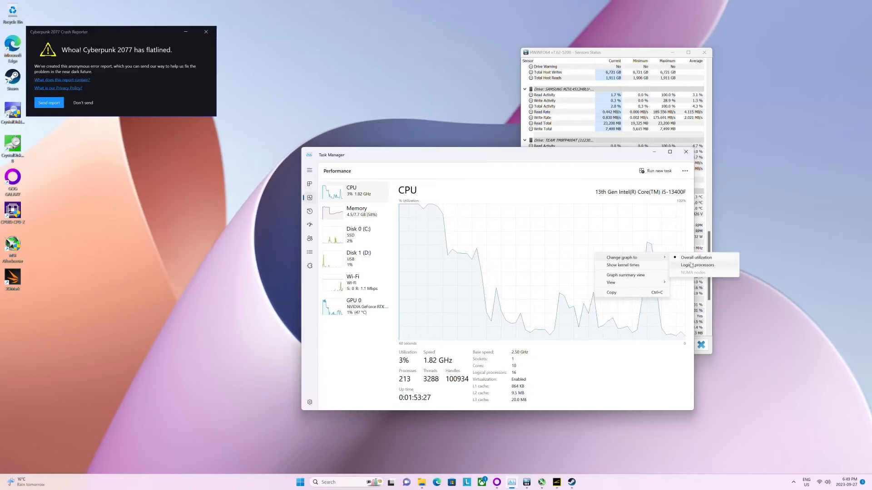
click(698, 265)
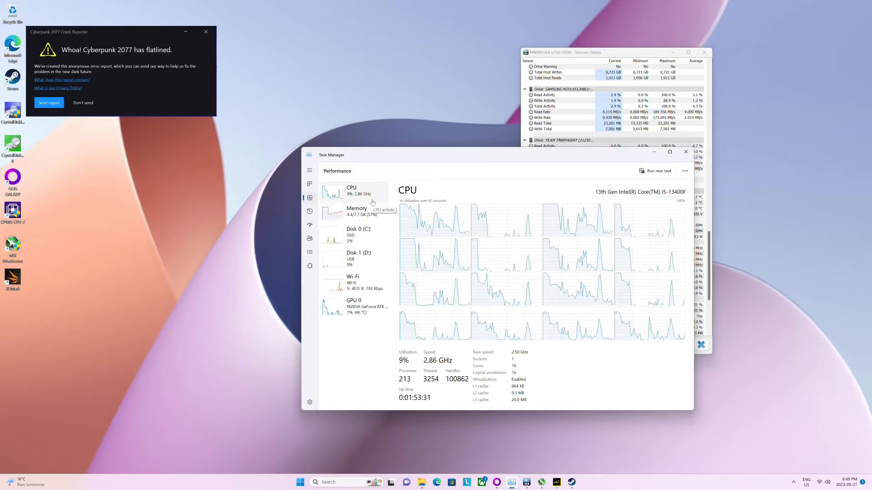
click(357, 211)
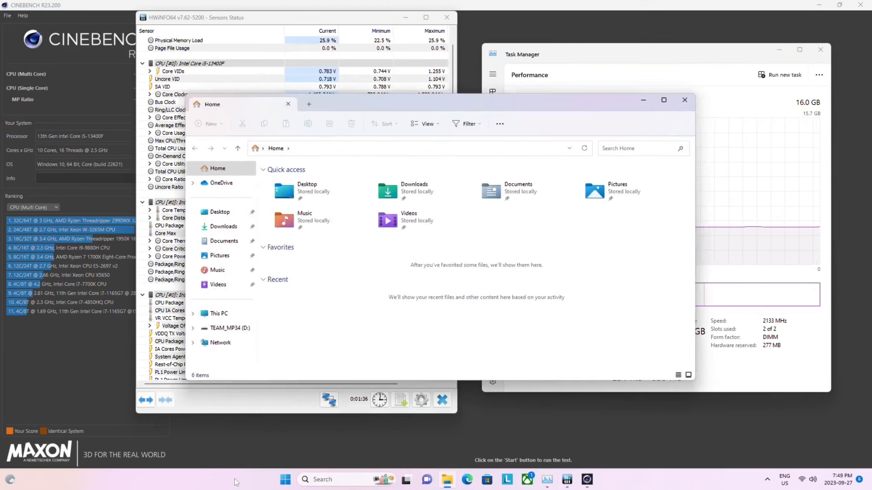
mouse_move(433, 464)
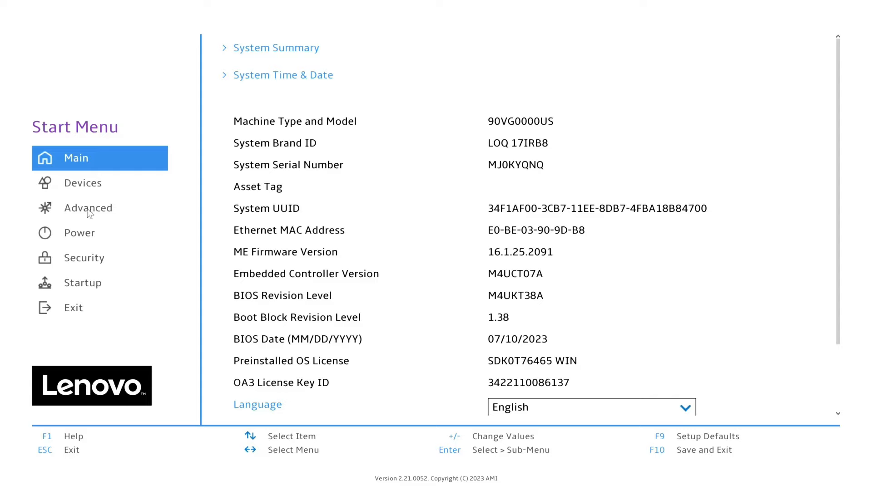
- Open the BIOS Advanced menu showing CPU Setup and Intel DPTF Support set to Enabled
scroll(down, 3)
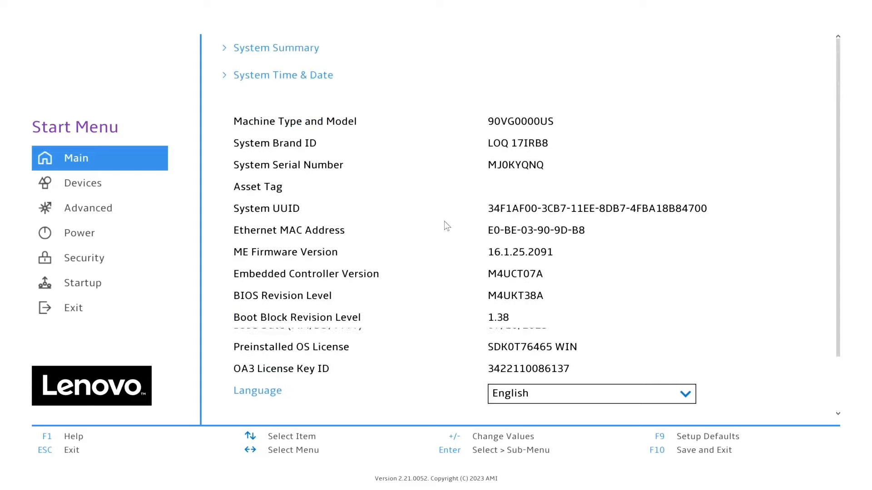
click(87, 208)
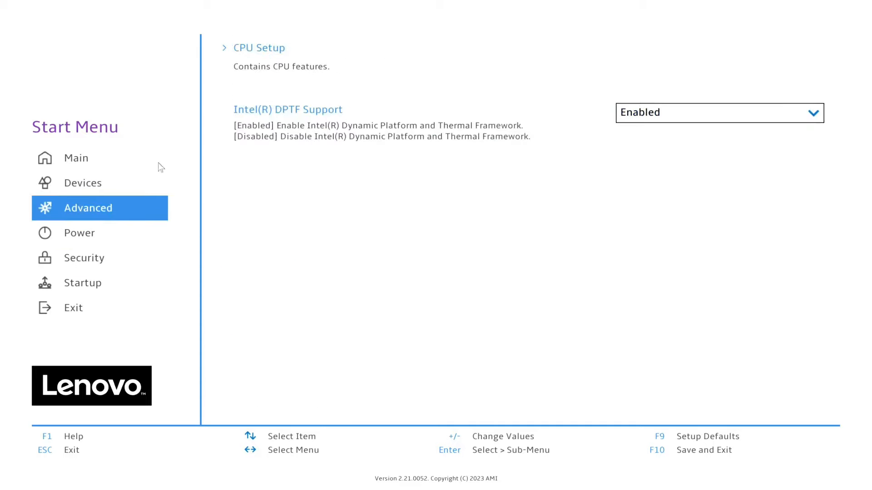
click(79, 232)
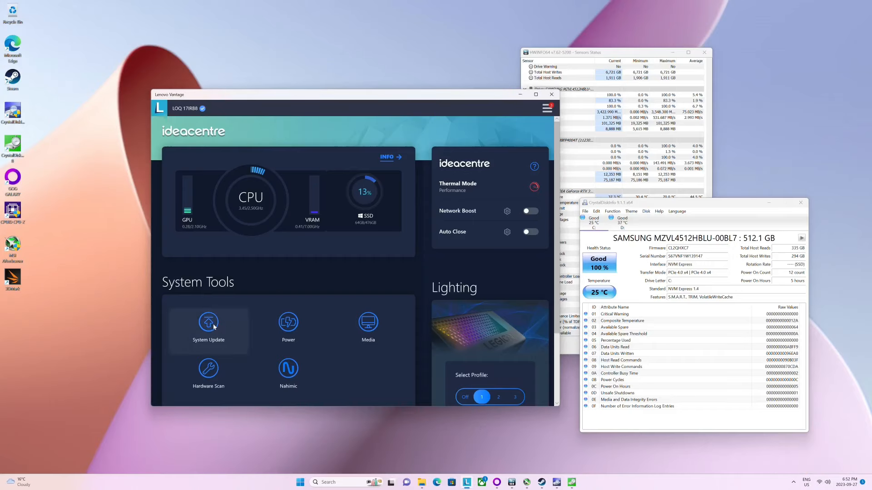
- In Lenovo Vantage Lighting, keep the effect On and set ambient brightness to level 1
click(208, 322)
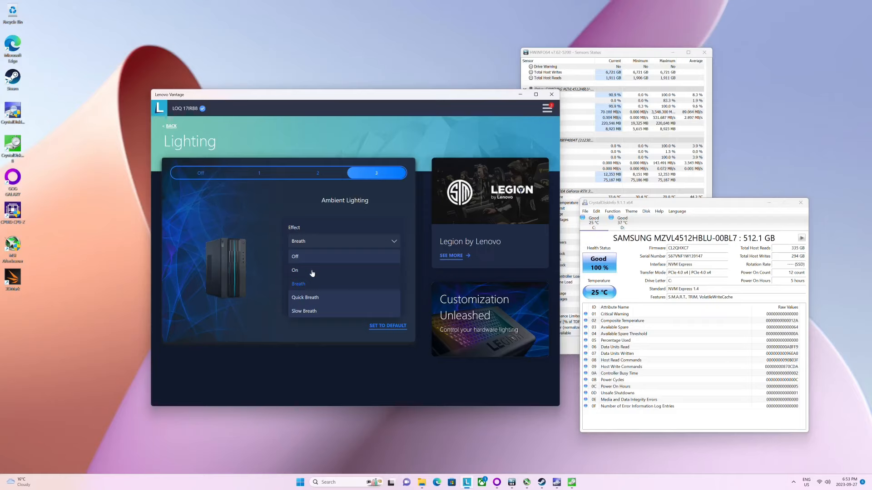
click(295, 270)
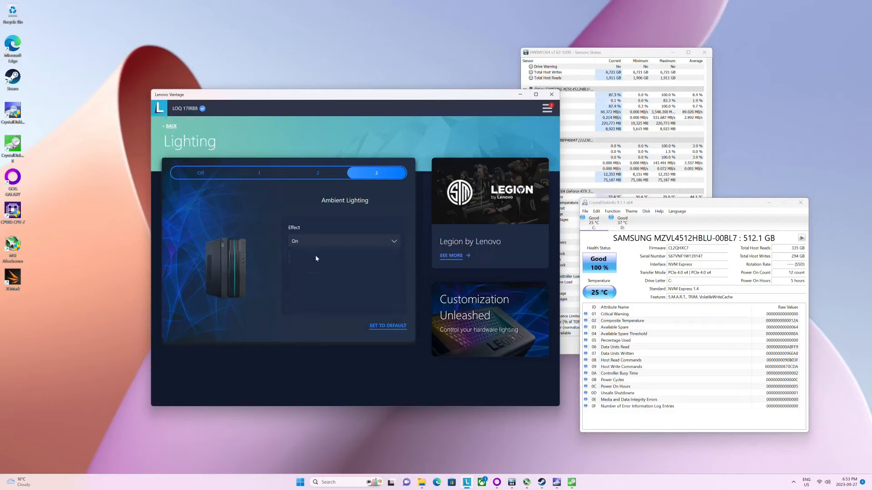
click(343, 240)
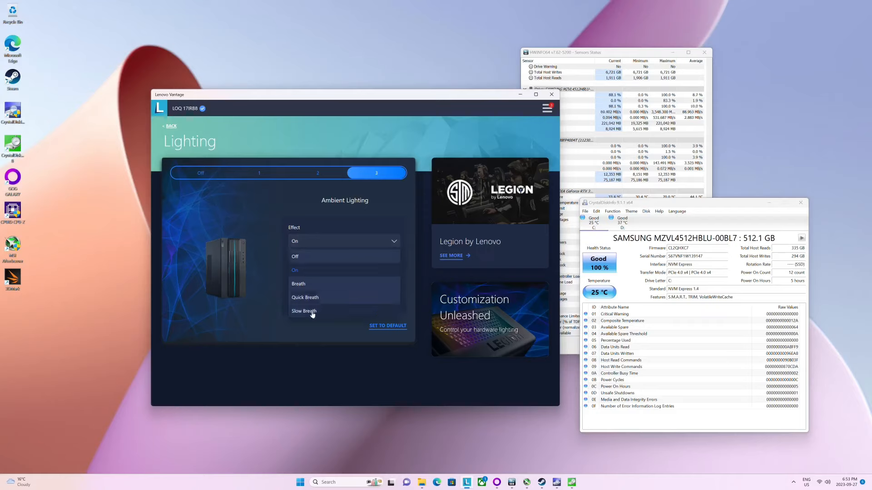
click(305, 297)
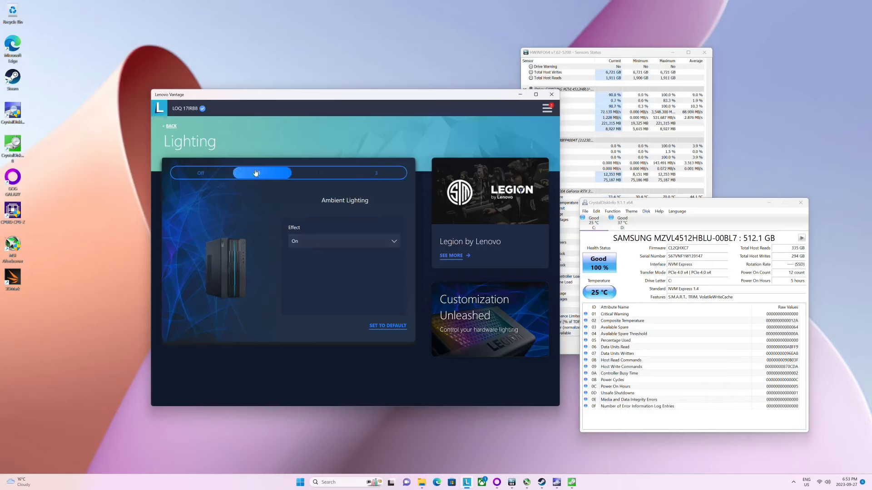
click(258, 173)
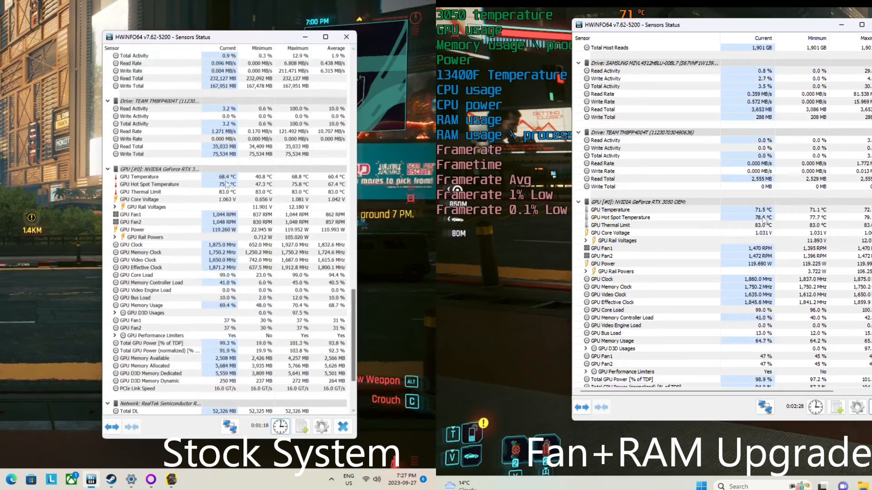
scroll(down, 3)
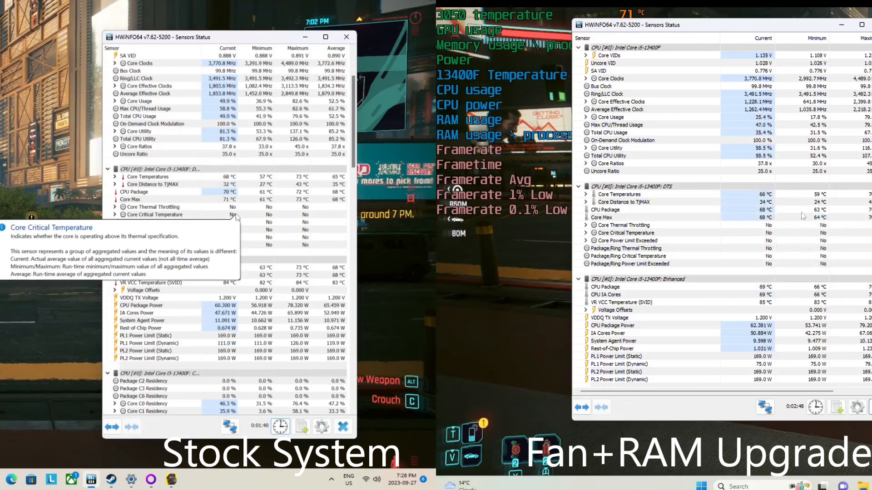
mouse_move(809, 217)
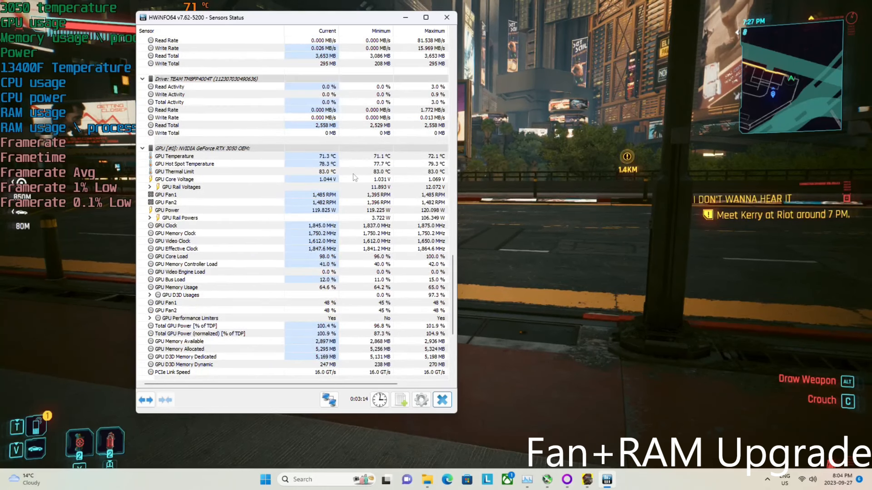
mouse_move(355, 177)
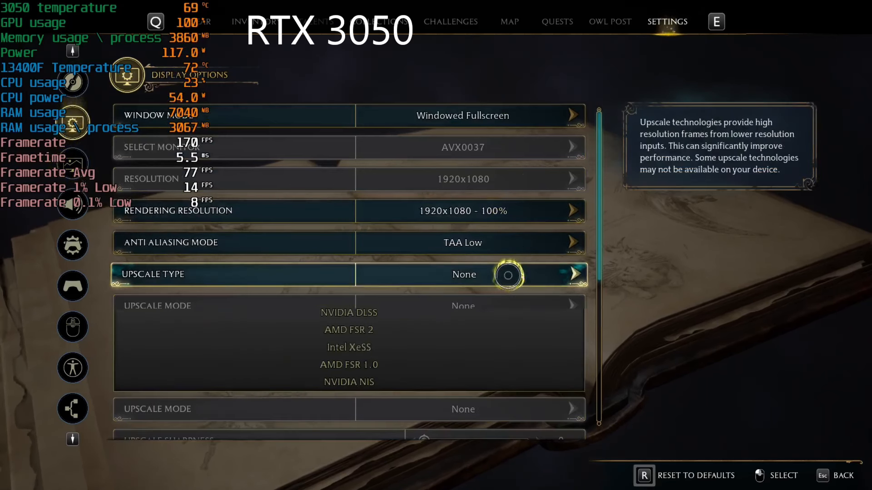
- Set Upscale Type to NVIDIA DLSS and Upscale Mode to NVIDIA DLSS Quality
click(349, 312)
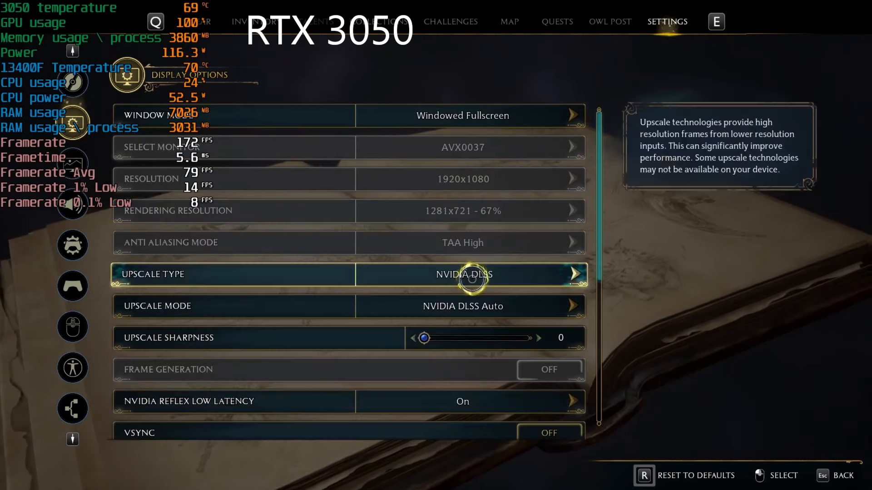
click(462, 305)
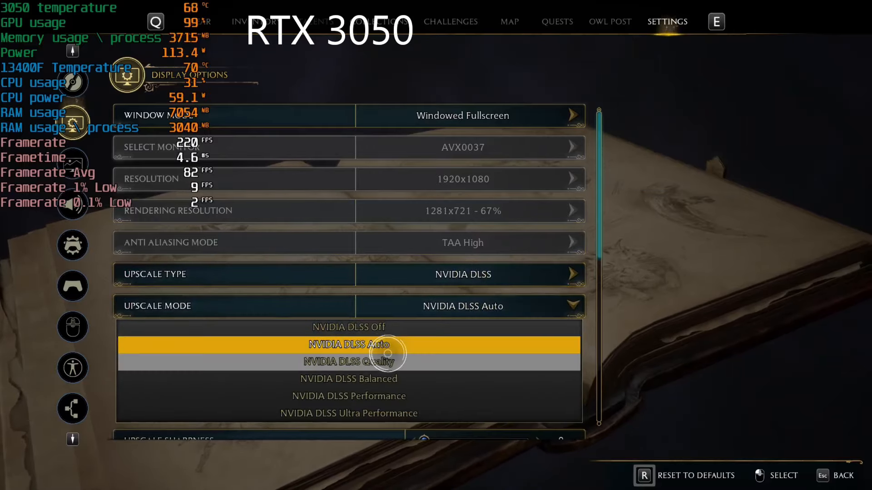
click(349, 362)
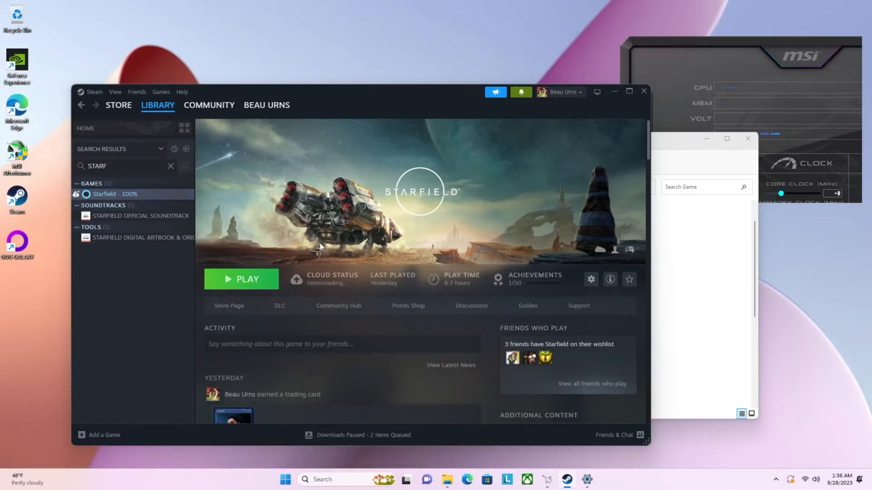
mouse_move(320, 248)
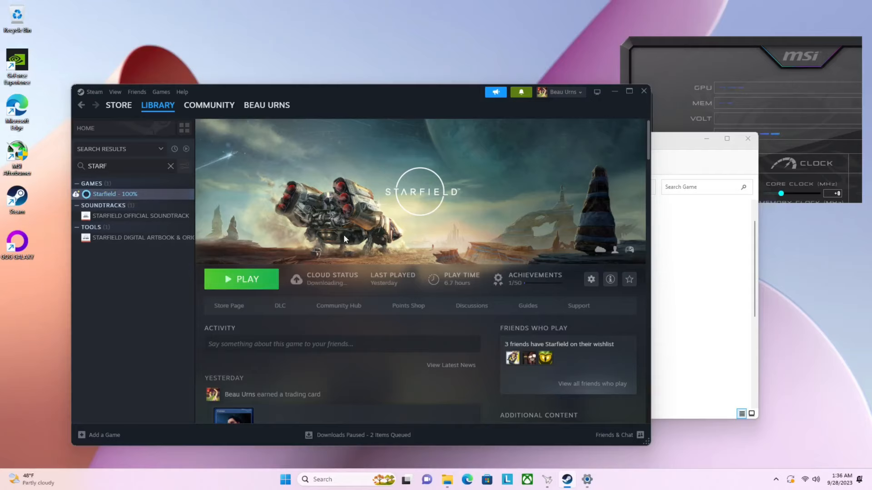
mouse_move(313, 221)
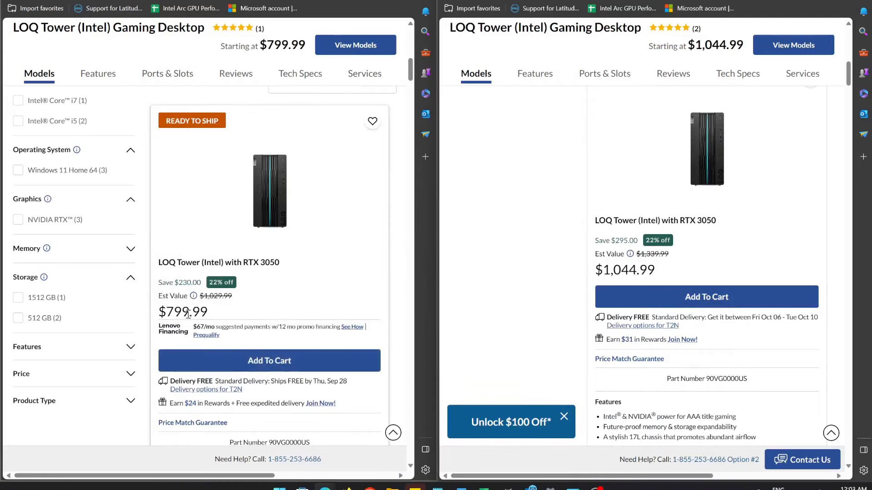
mouse_move(561, 256)
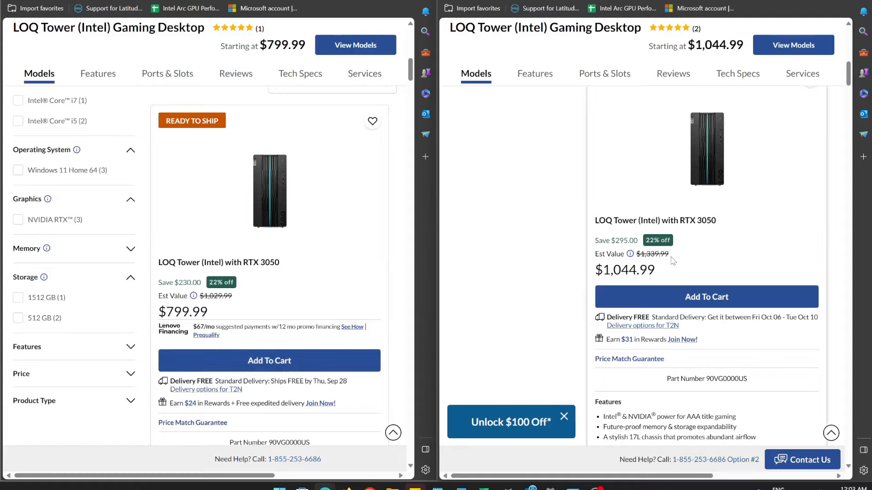
mouse_move(612, 193)
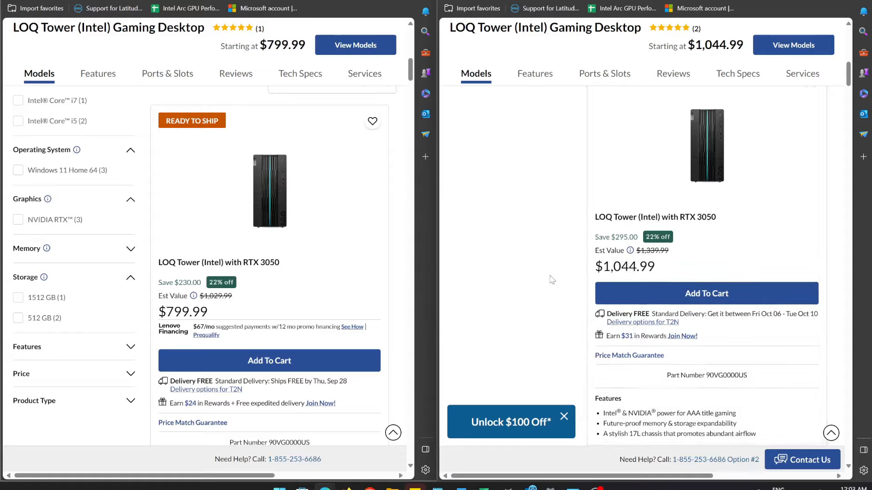
- Line up the $799.99 and $1,044.99 LOQ Tower RTX 3050 listings side by side
scroll(down, 3)
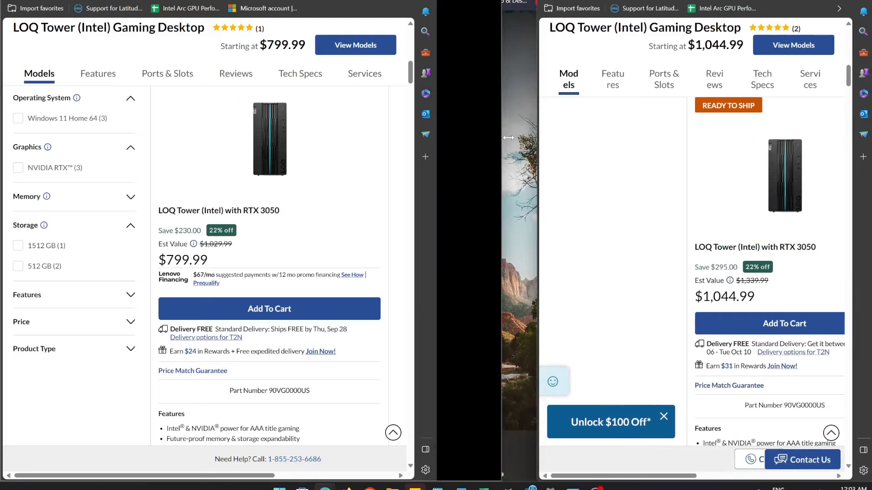
- Scroll past the $869.99 LOQ Tower RTX 3060 specs to the $1,129.99 RTX 3060 model
scroll(down, 3)
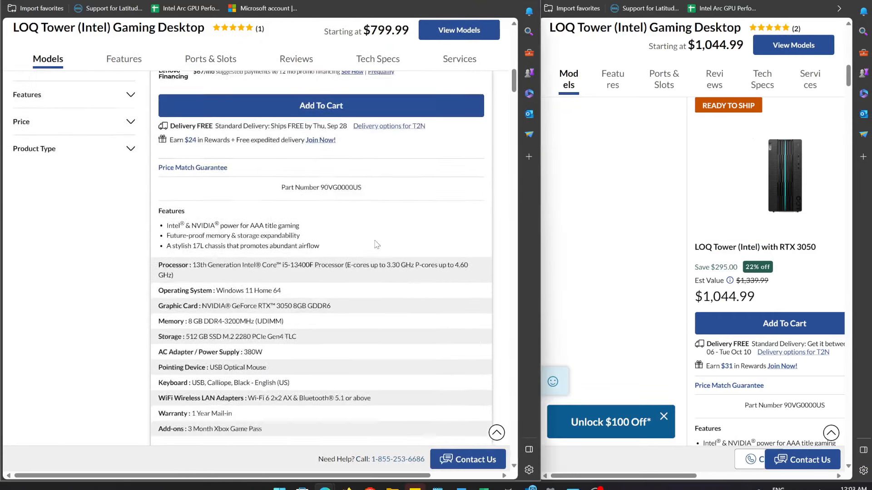
scroll(down, 3)
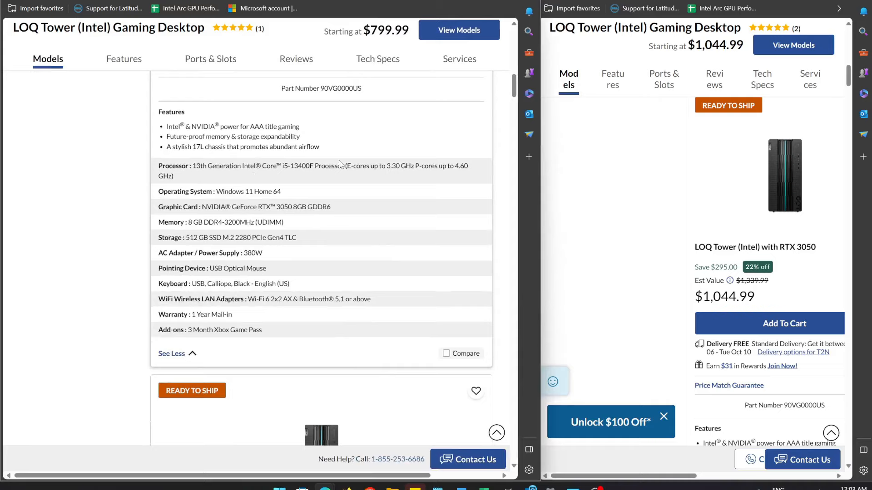
mouse_move(320, 176)
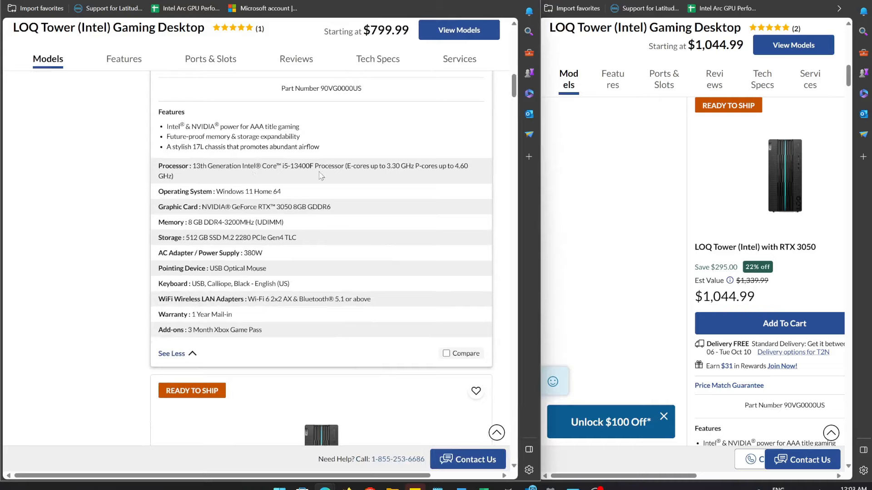
mouse_move(207, 231)
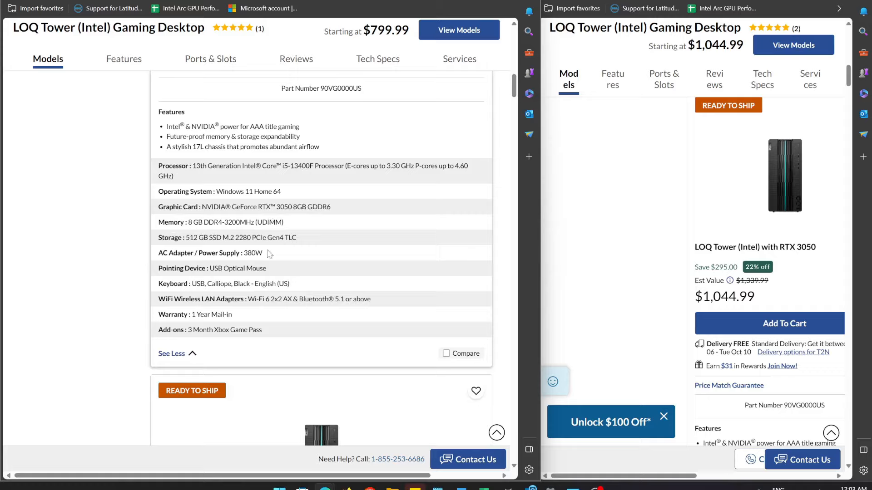
mouse_move(299, 159)
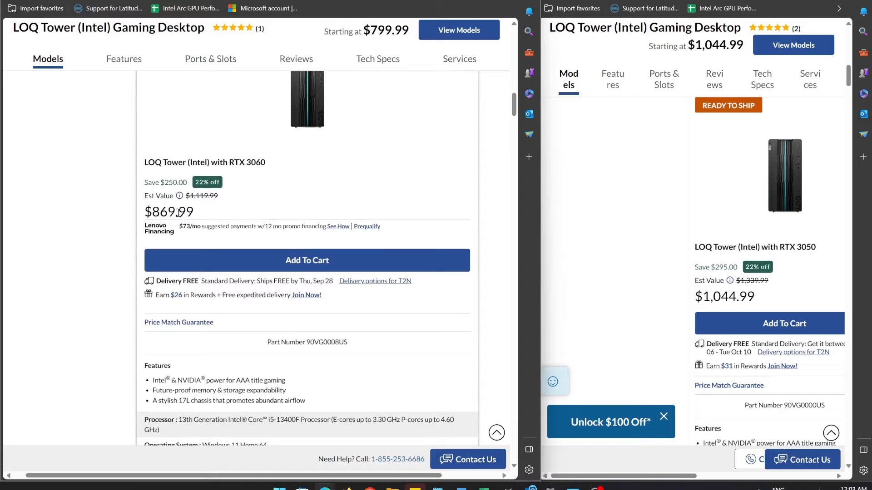
scroll(down, 3)
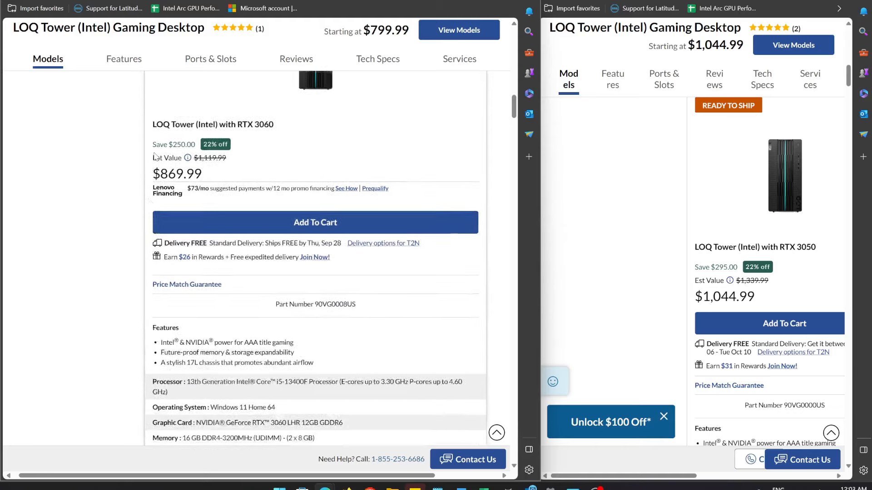
scroll(down, 3)
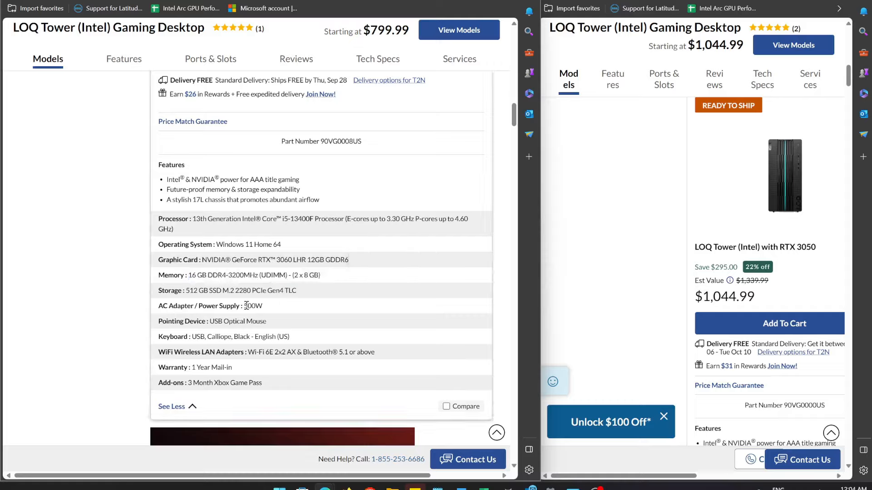
double_click(252, 306)
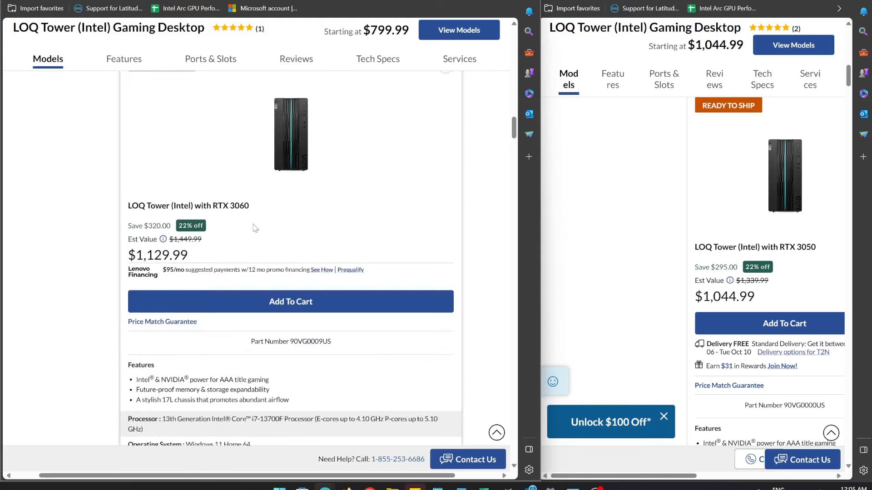
- Scroll the Legion Tower 5 Gen 8 (AMD) page to its $1,119.99 RTX 3060 model
scroll(down, 3)
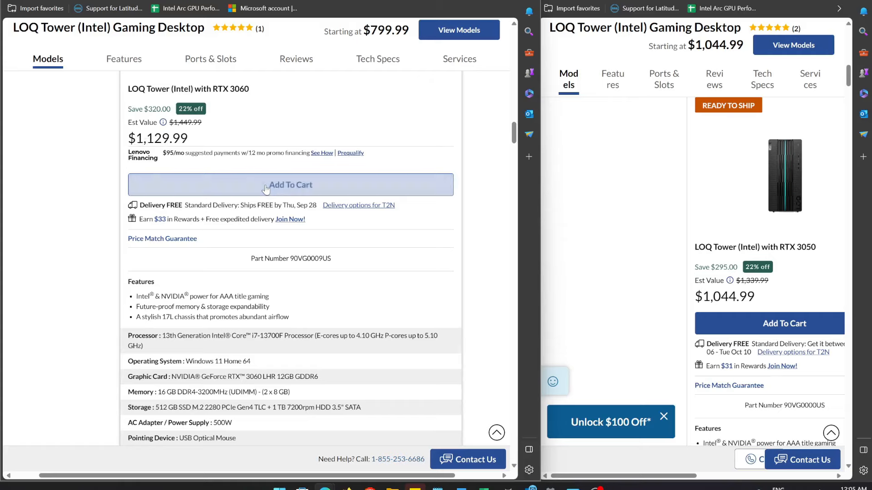
scroll(down, 3)
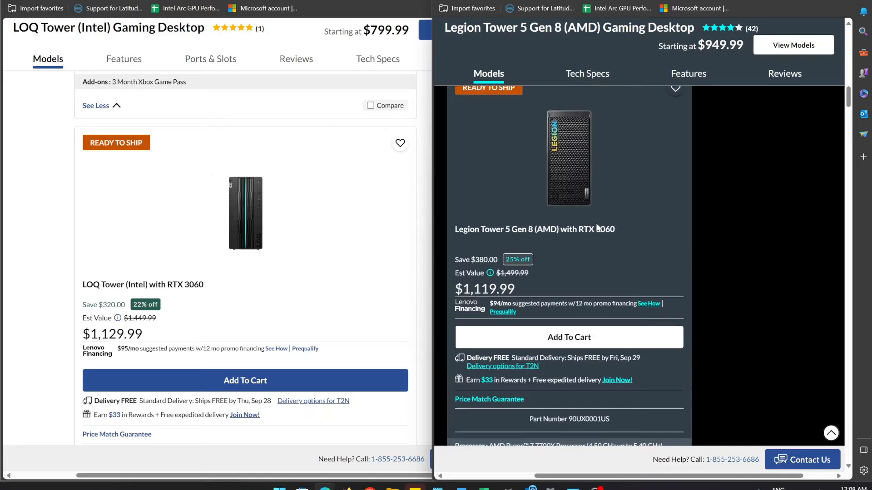
- Bring the $869.99 LOQ Tower RTX 3060 back into view opposite the Legion Tower 5
scroll(down, 3)
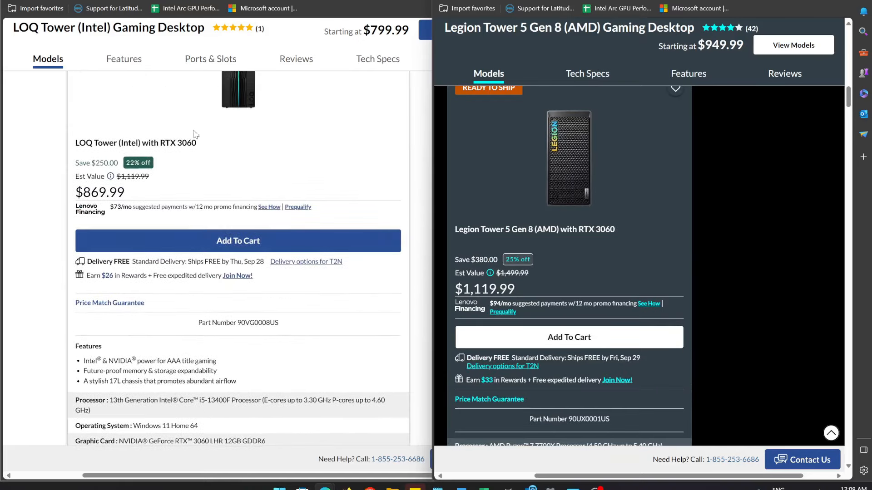
mouse_move(158, 192)
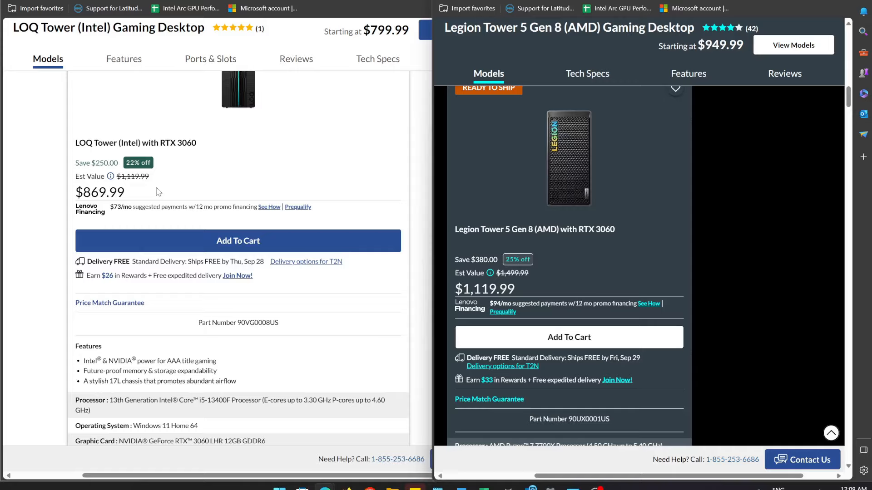
mouse_move(131, 198)
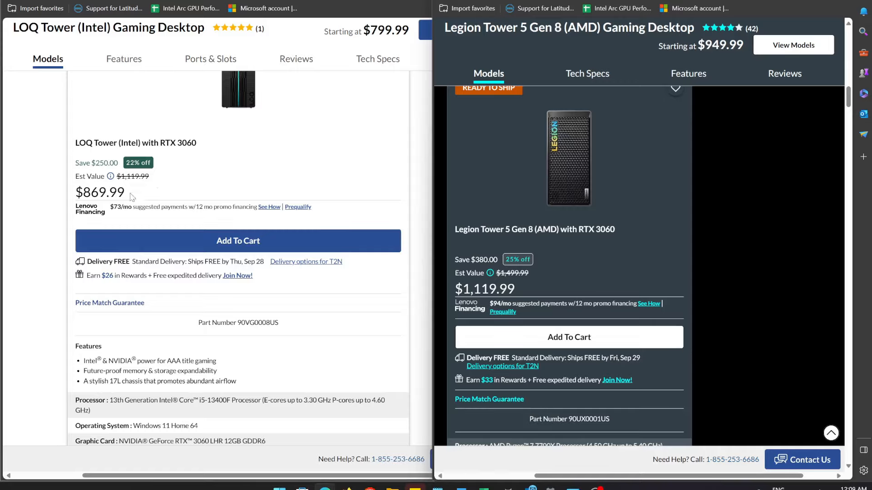